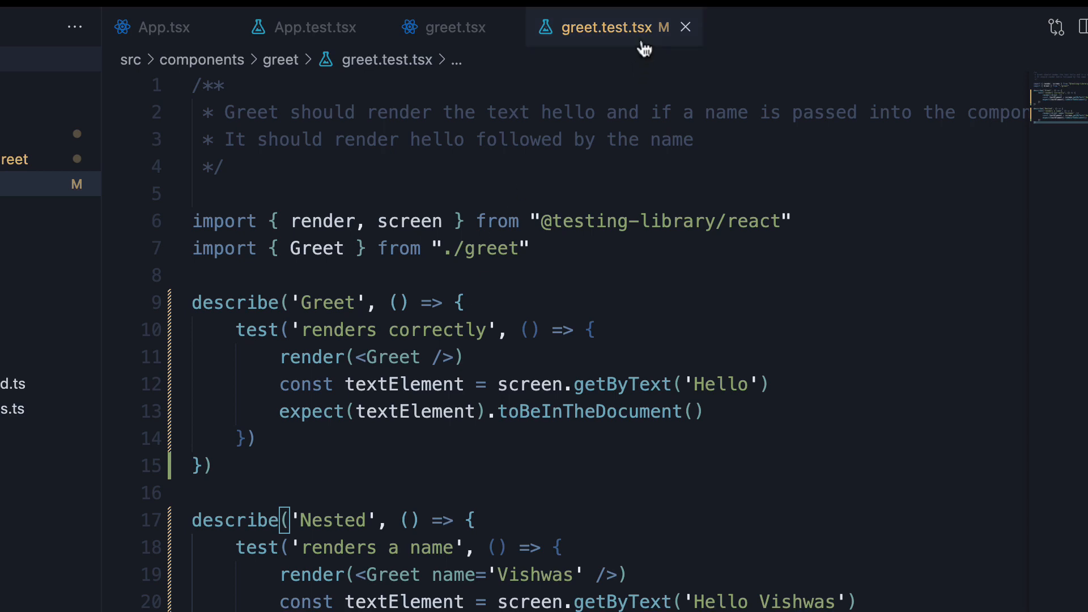
{"action": "mouse_move", "coordinate": [643, 47]}
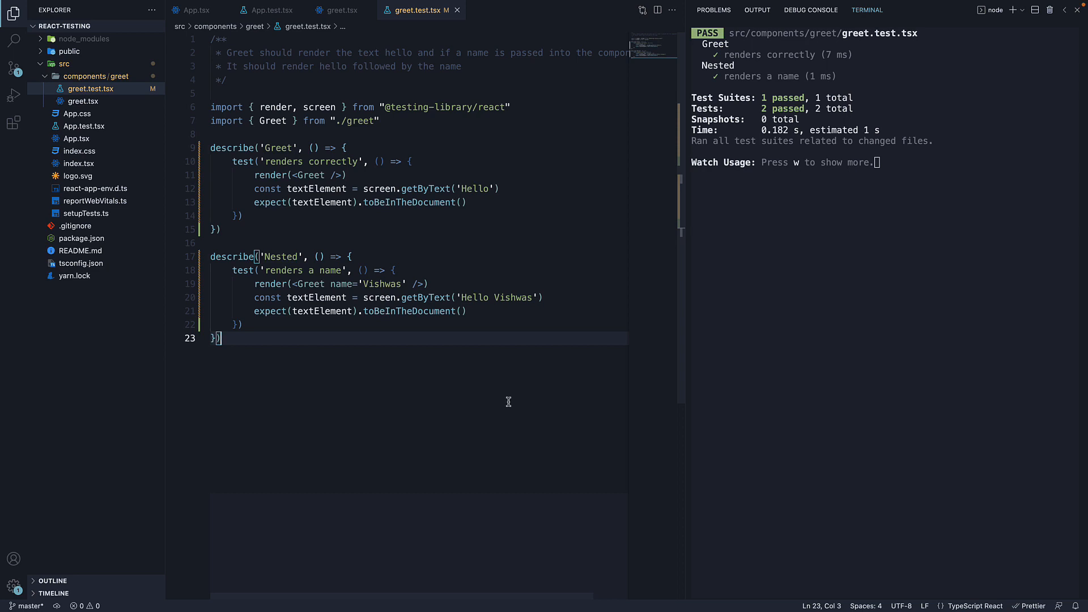
{"action": "mouse_move", "coordinate": [452, 30]}
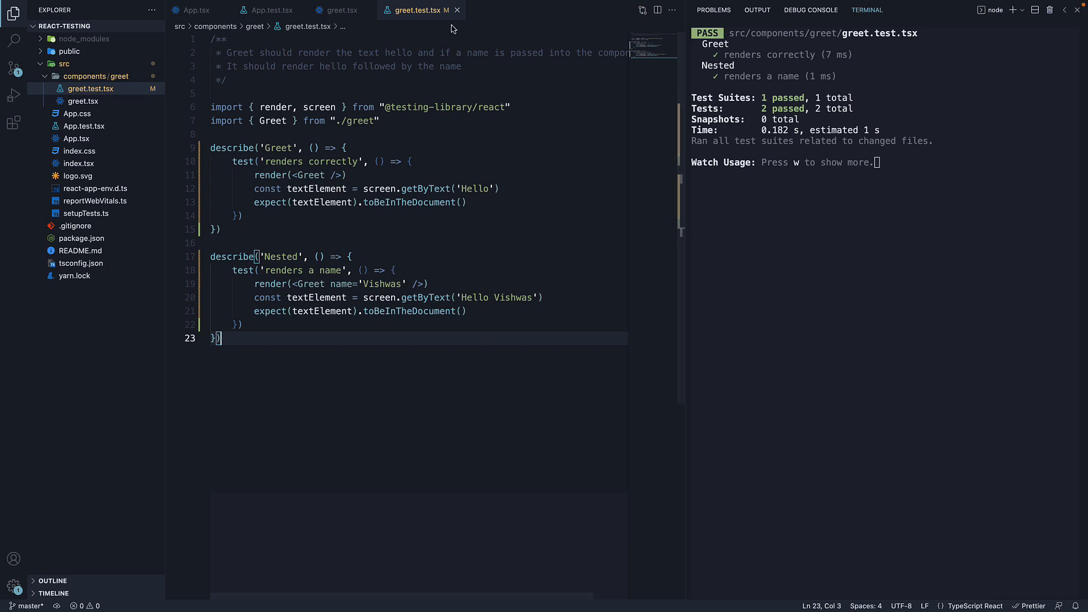
{"action": "mouse_move", "coordinate": [415, 10]}
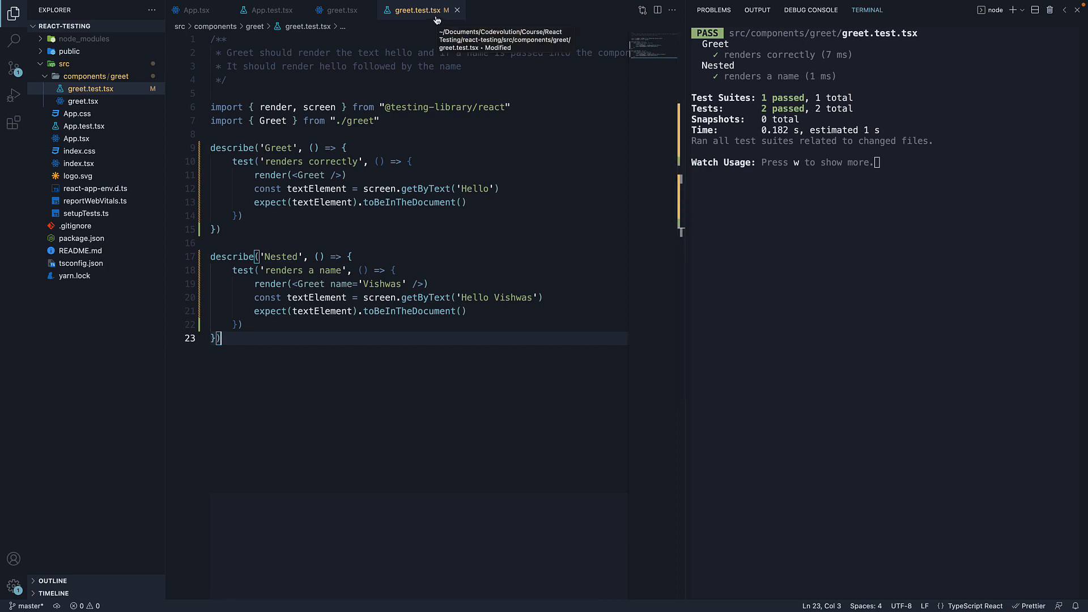
{"action": "mouse_move", "coordinate": [440, 375]}
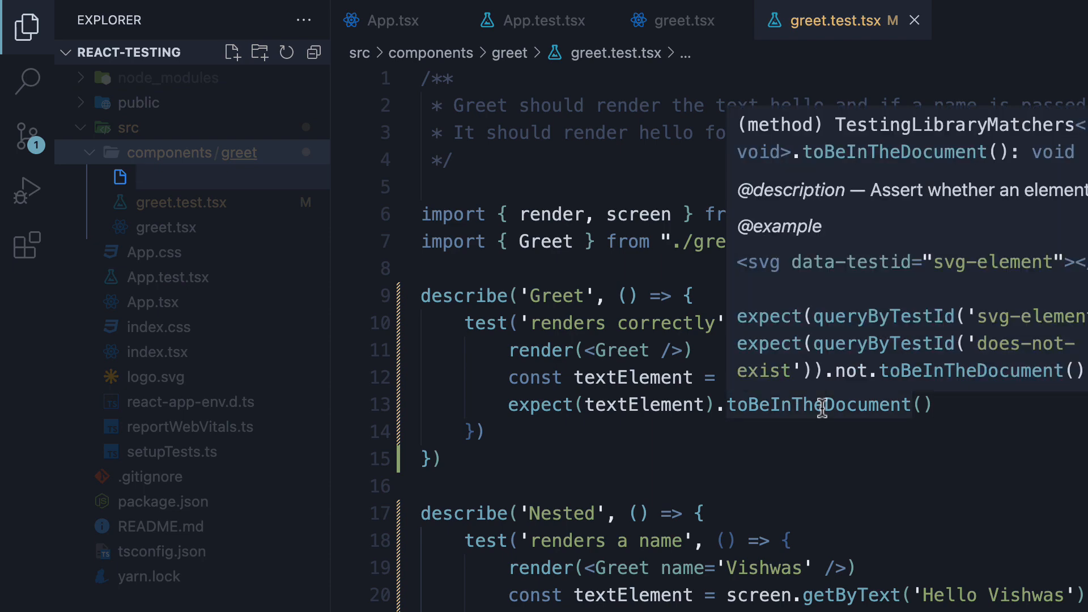
- Create a new greet.spec.tsx file in the components/greet folder
{"action": "type", "text": "greet.spec.t"}
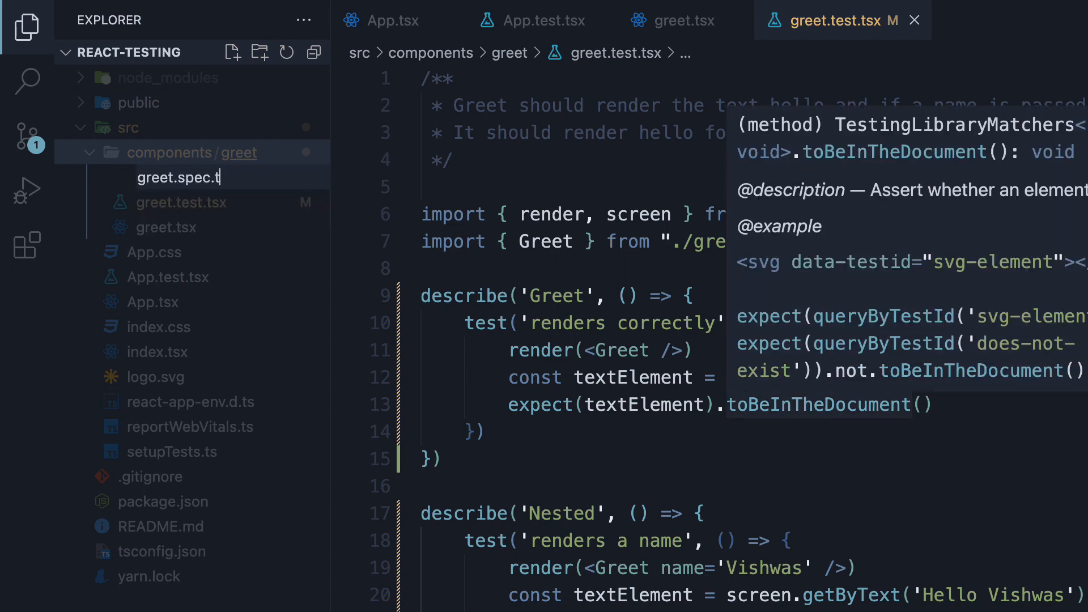
{"action": "type", "text": "sx"}
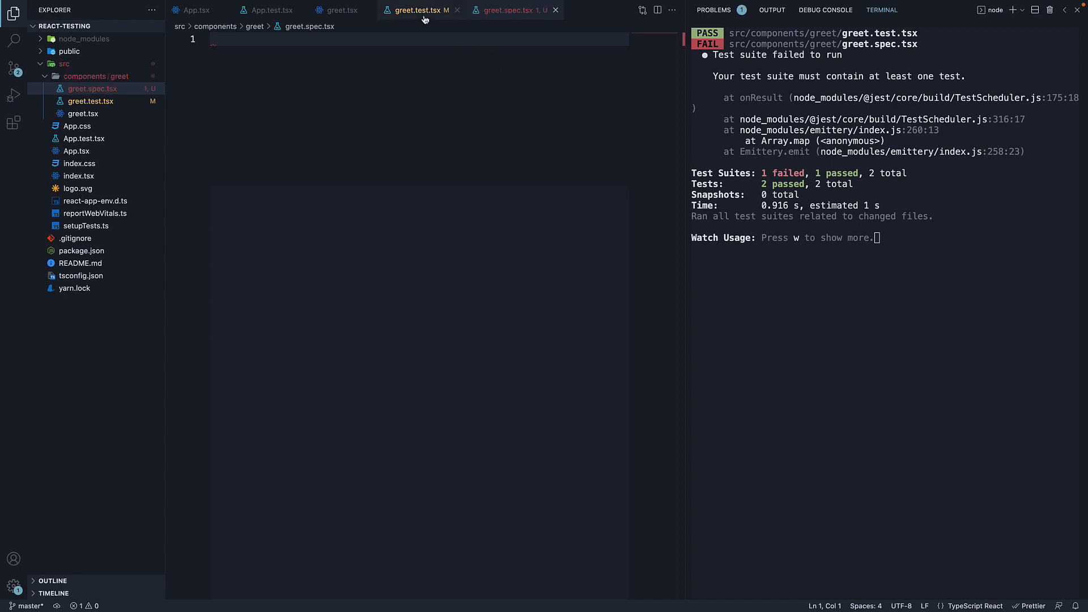
- Copy all the Greet tests from greet.test.tsx into greet.spec.tsx
{"action": "left_click", "coordinate": [417, 10]}
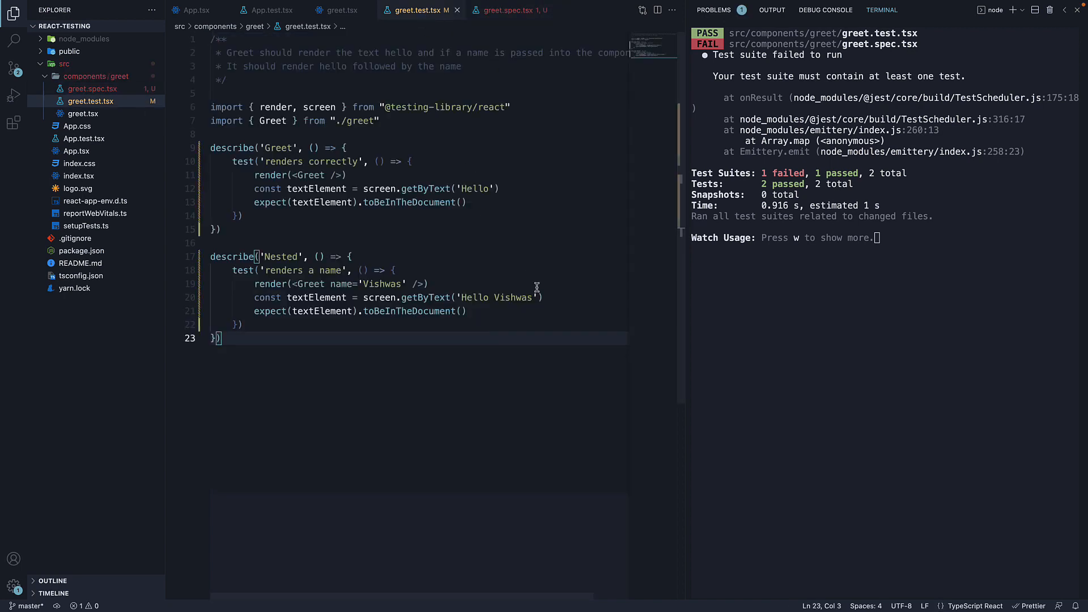
{"action": "key", "text": "ctrl+a"}
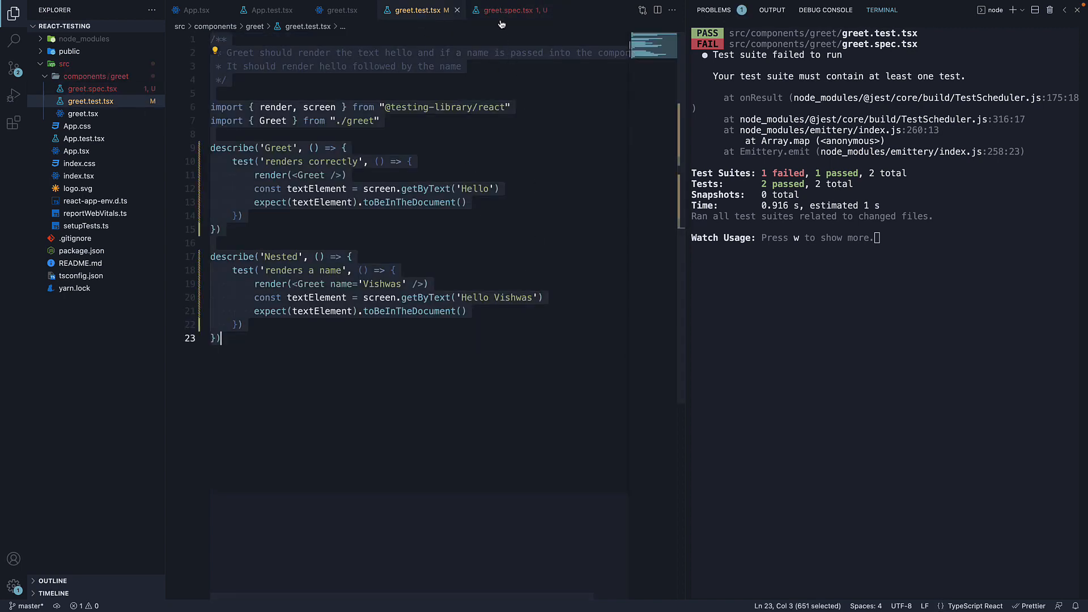
{"action": "left_click", "coordinate": [513, 11]}
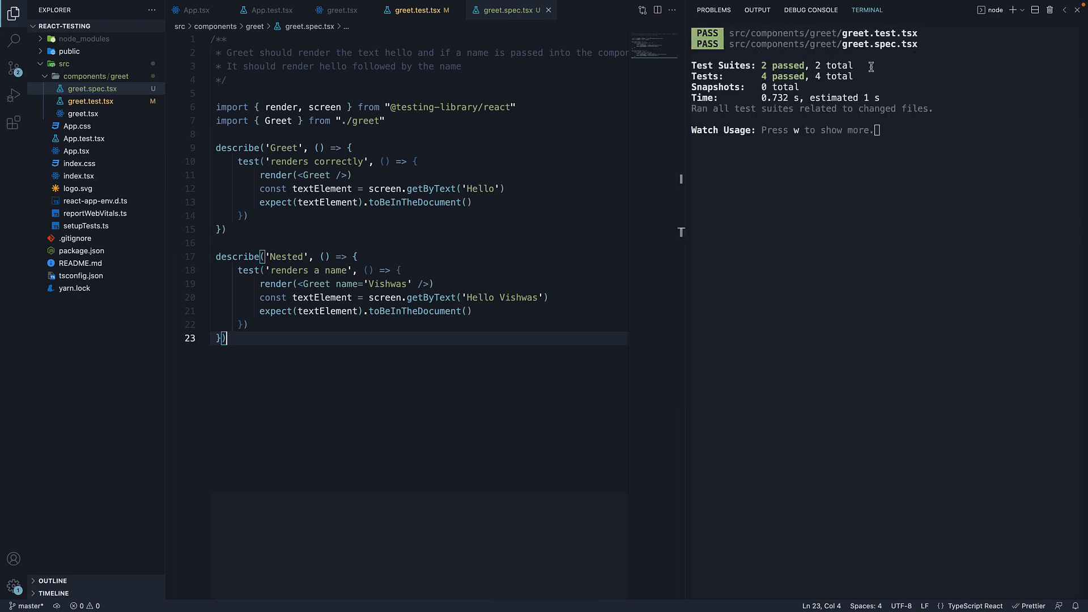
{"action": "mouse_move", "coordinate": [799, 54]}
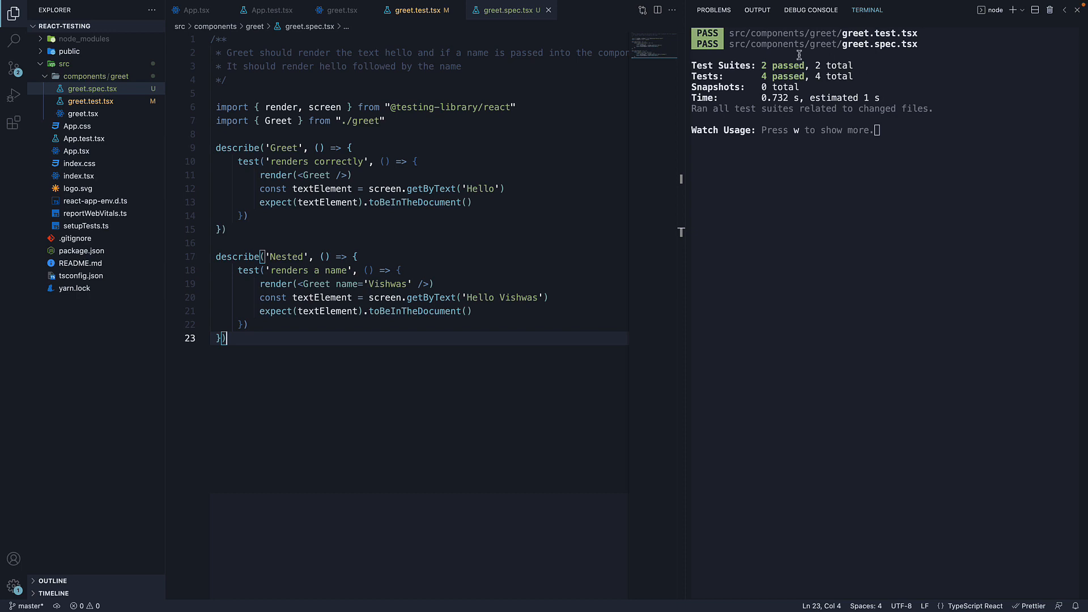
{"action": "mouse_move", "coordinate": [811, 56]}
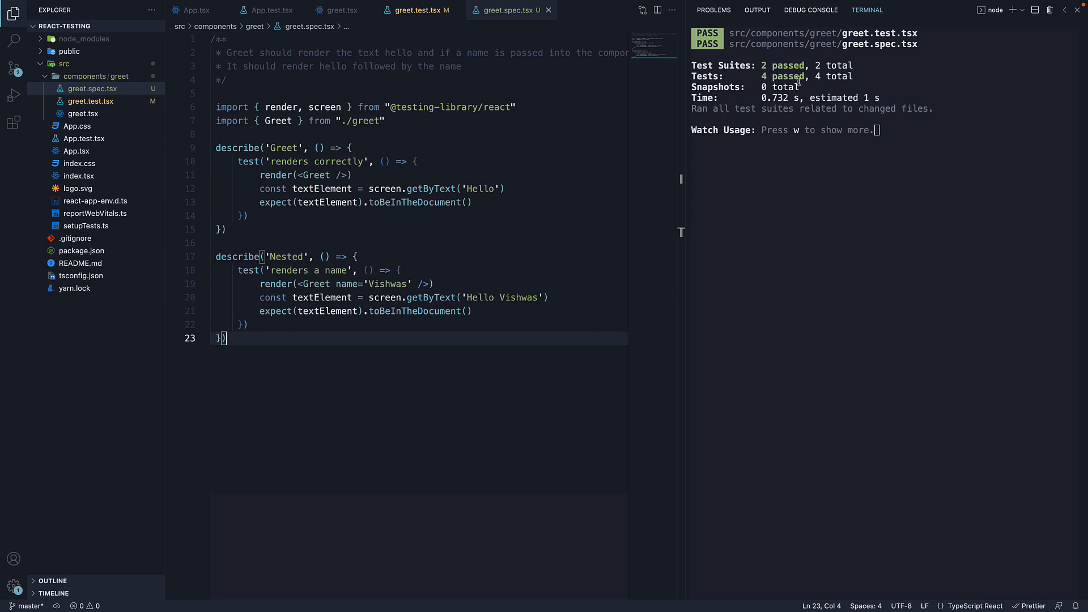
{"action": "mouse_move", "coordinate": [421, 372]}
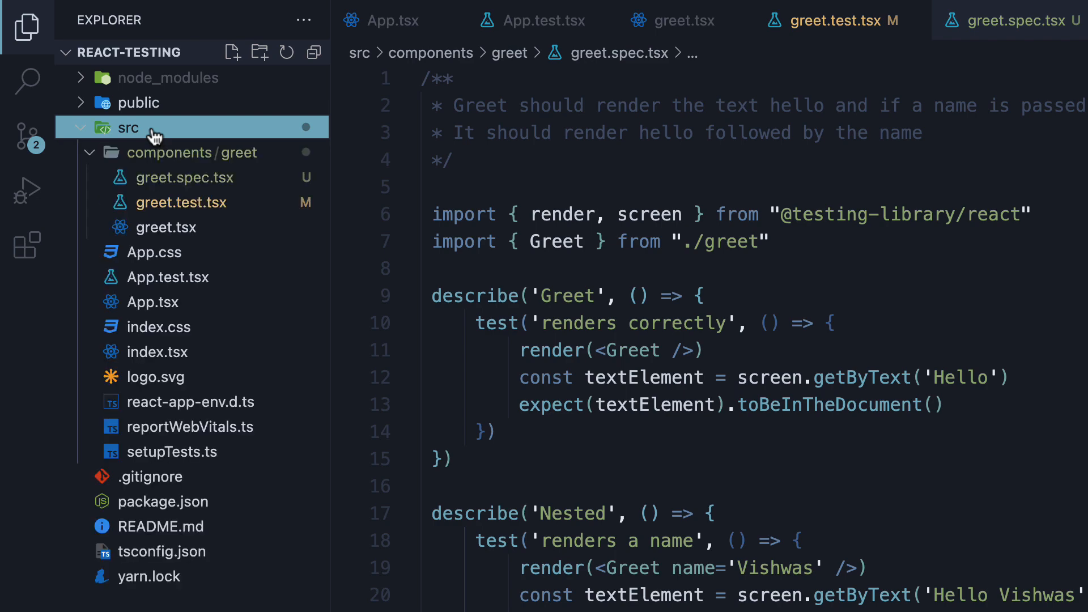
- Create a __tests__ folder inside src
{"action": "left_click", "coordinate": [258, 52]}
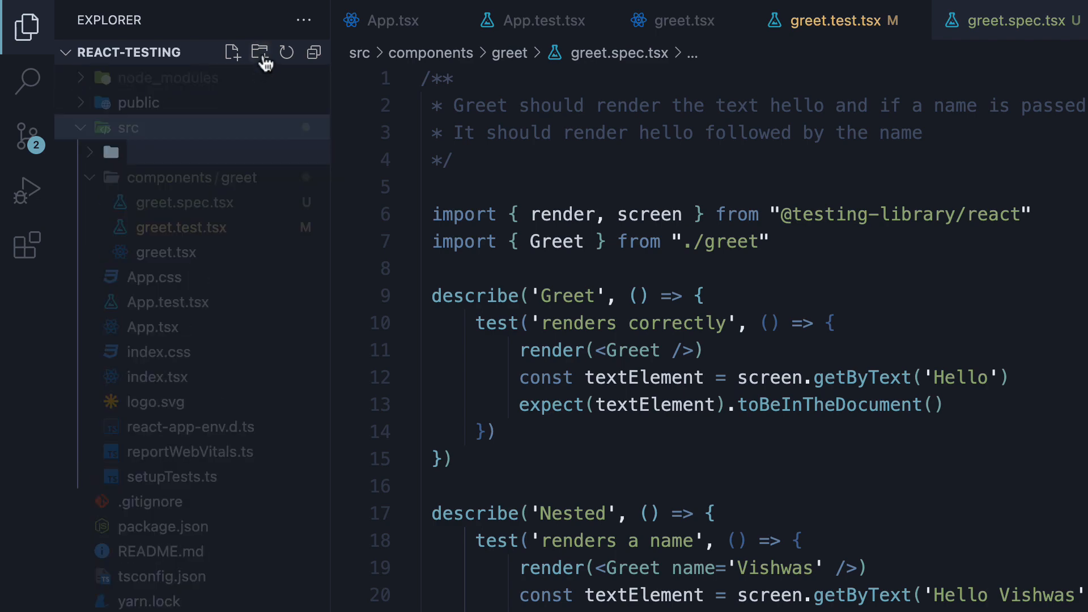
{"action": "left_click", "coordinate": [259, 52]}
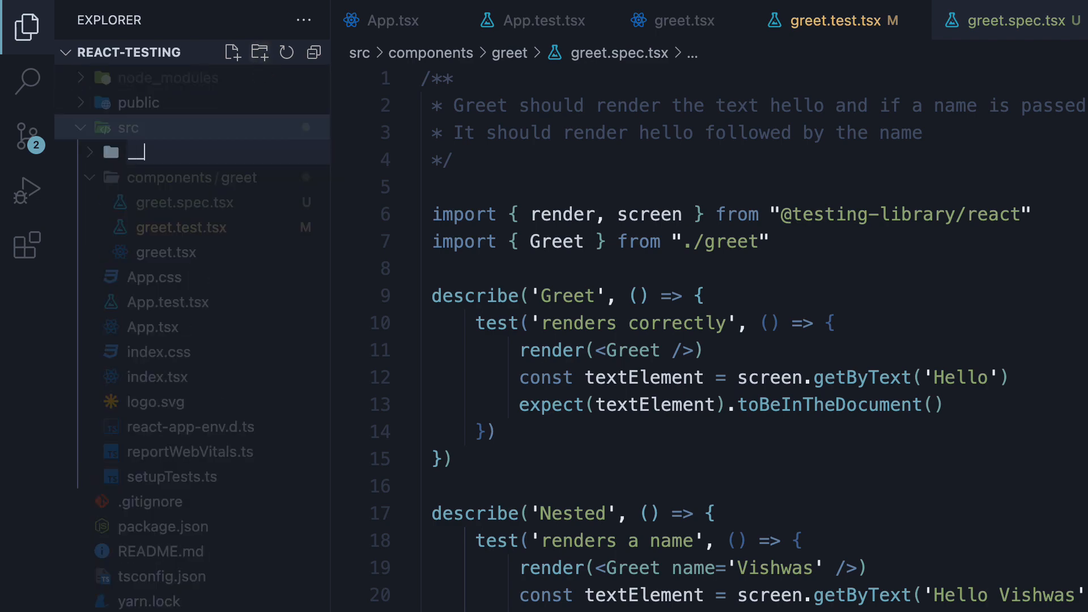
{"action": "type", "text": "__tests__"}
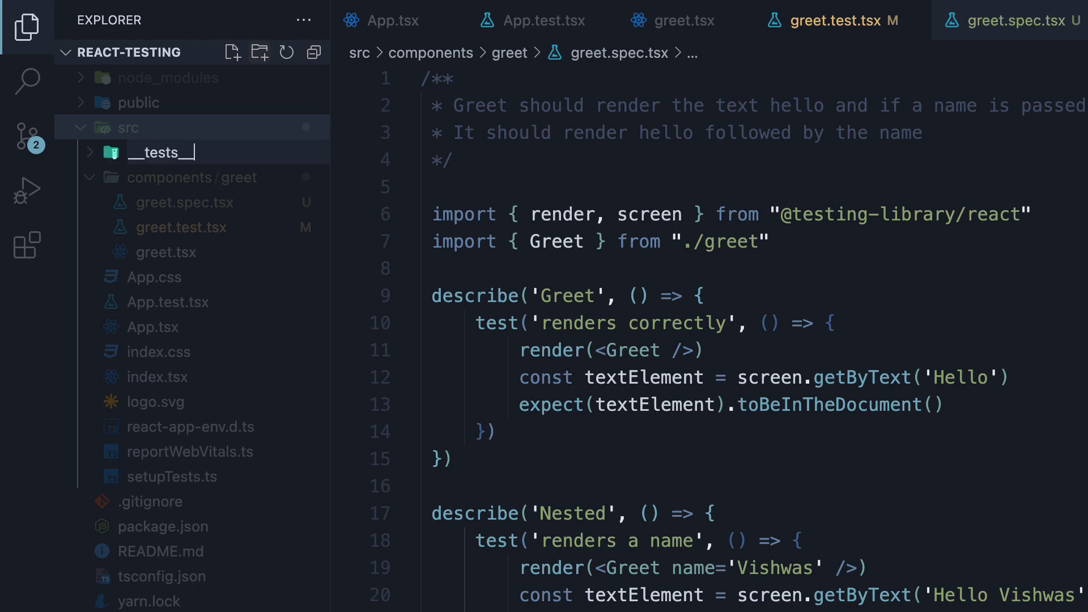
{"action": "left_click", "coordinate": [160, 152]}
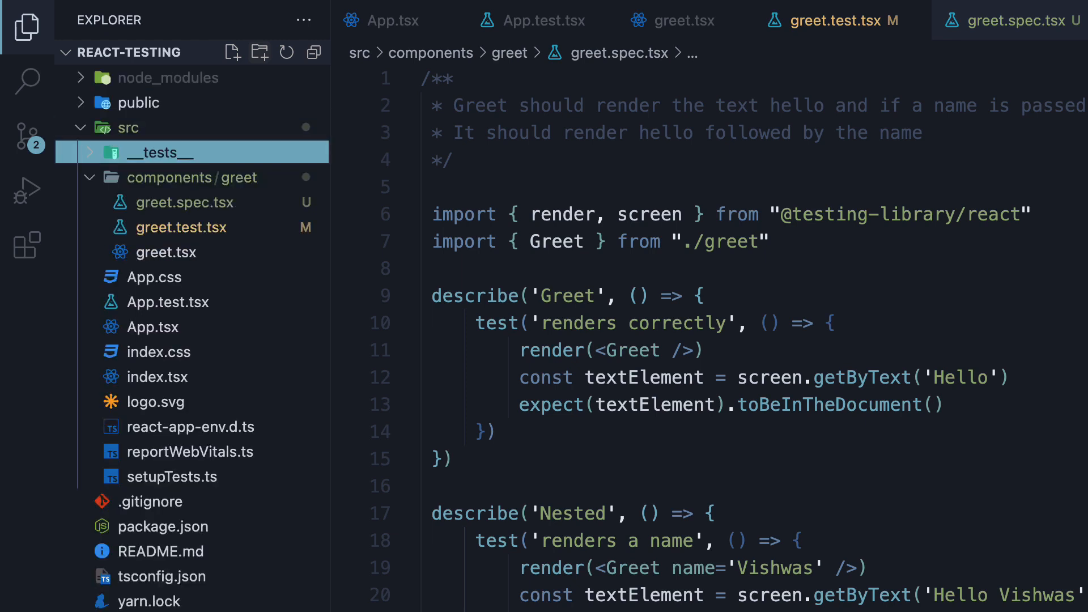
{"action": "mouse_move", "coordinate": [266, 56]}
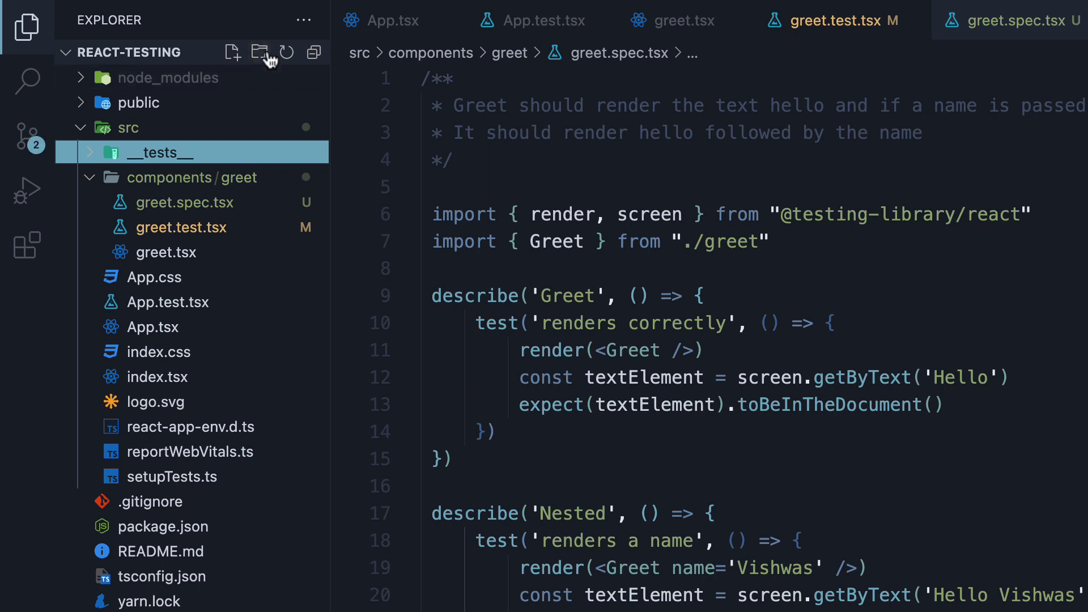
- Create greet-test.tsx inside the __tests__ folder
{"action": "left_click", "coordinate": [232, 52]}
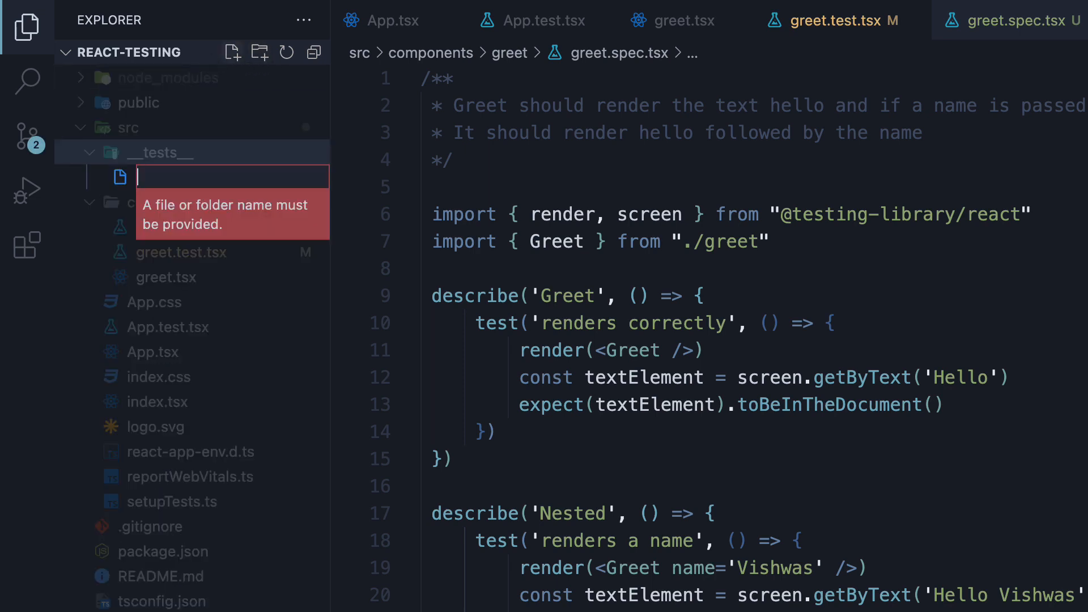
{"action": "type", "text": "greet-test.tsx"}
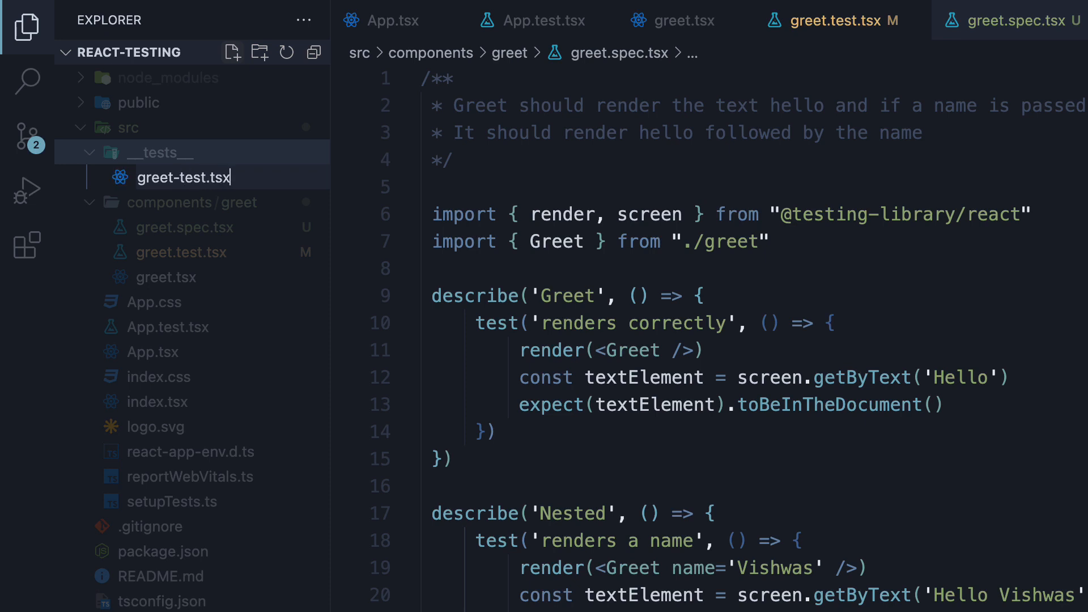
{"action": "key", "text": "Enter"}
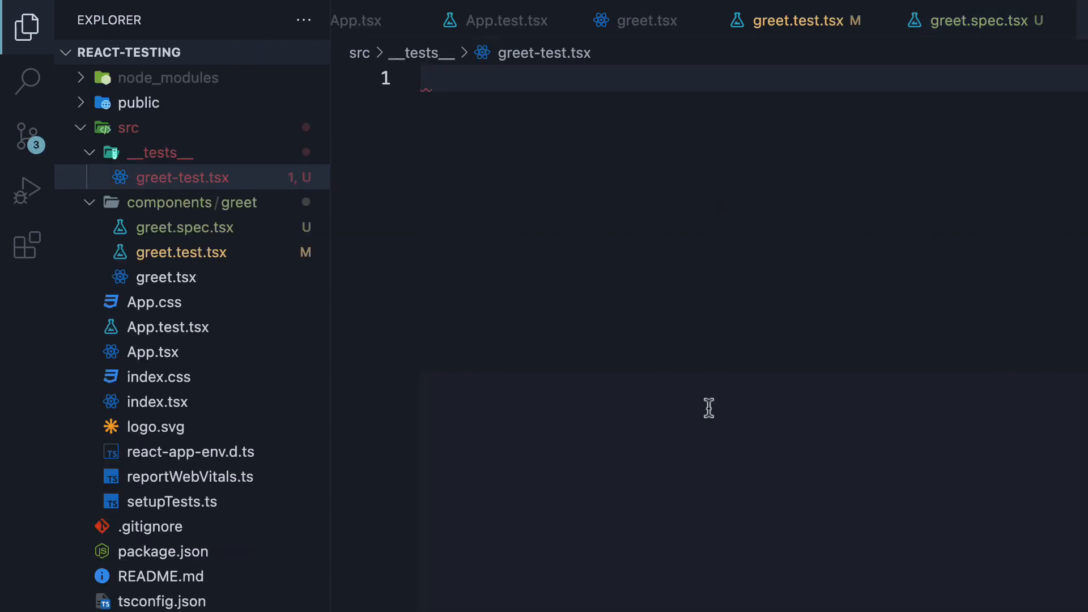
{"action": "mouse_move", "coordinate": [978, 288]}
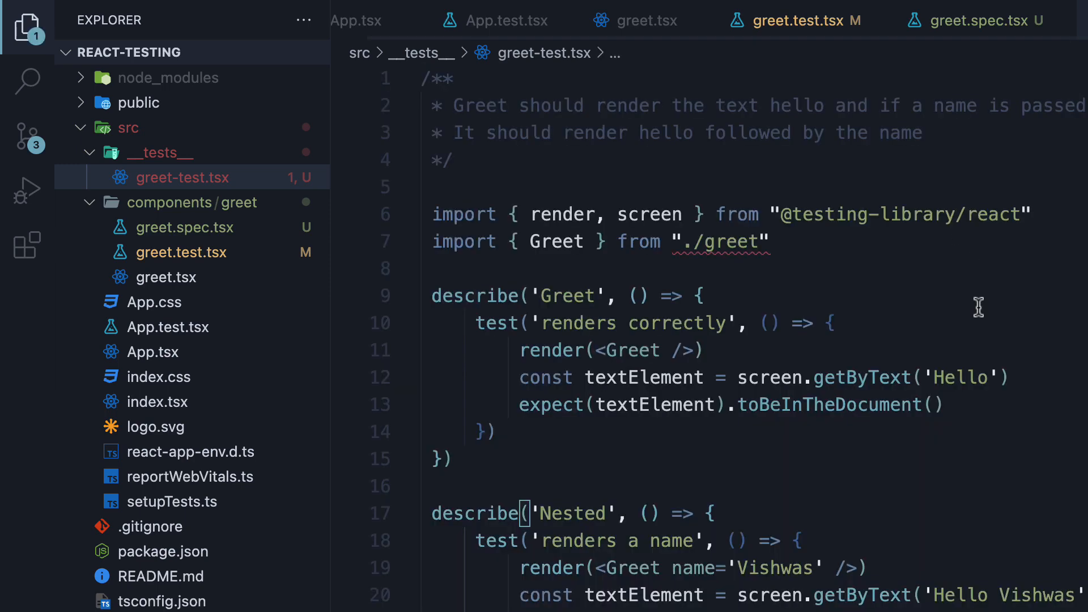
{"action": "mouse_move", "coordinate": [792, 271]}
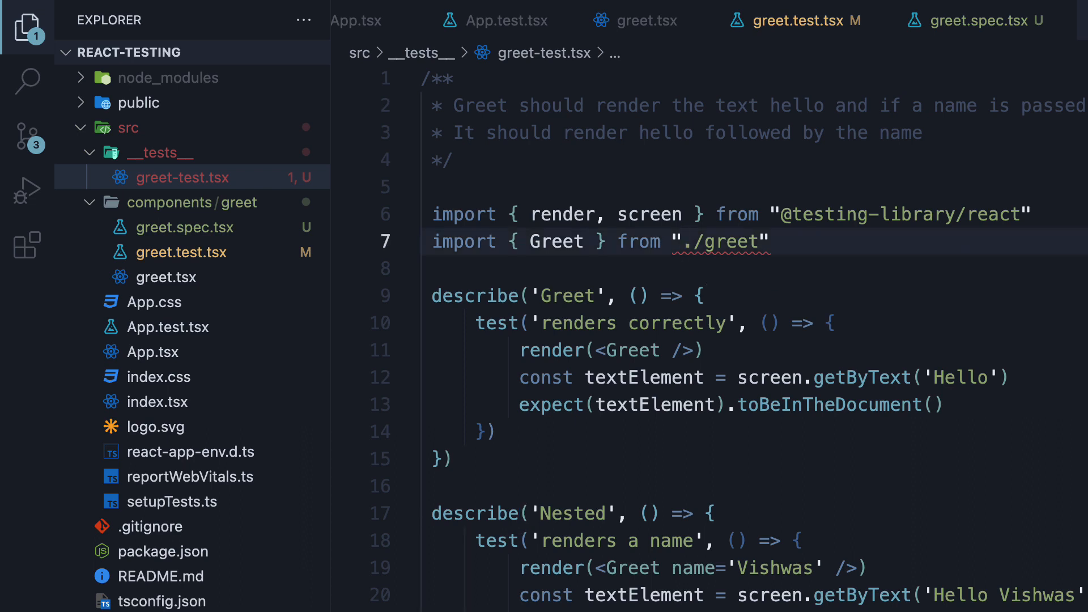
- Point the Greet import to ../components/greet/greet via path autocomplete
{"action": "type", "text": "."}
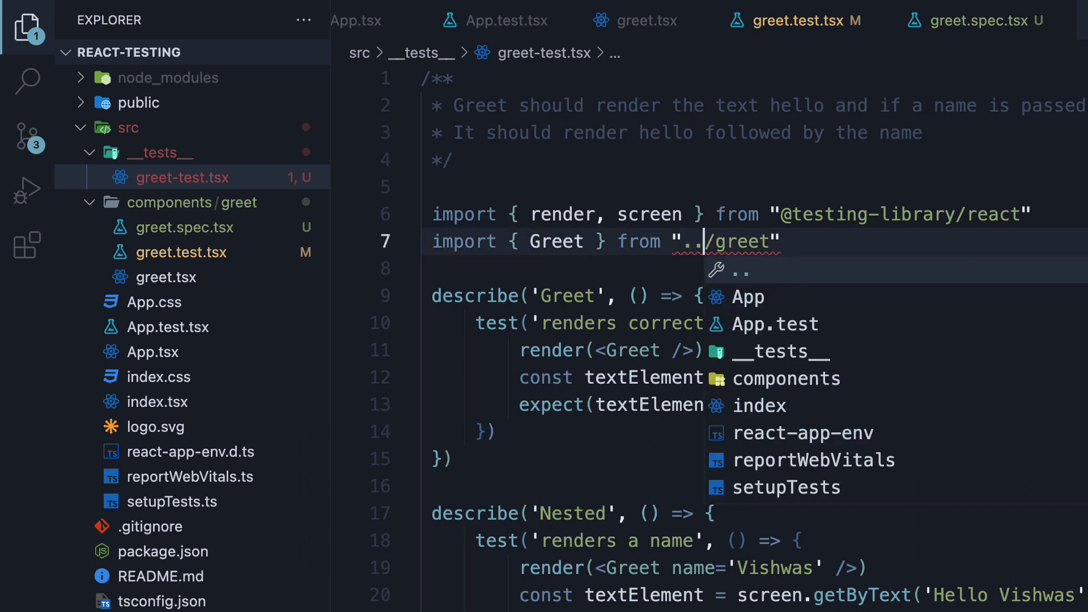
{"action": "type", "text": "/"}
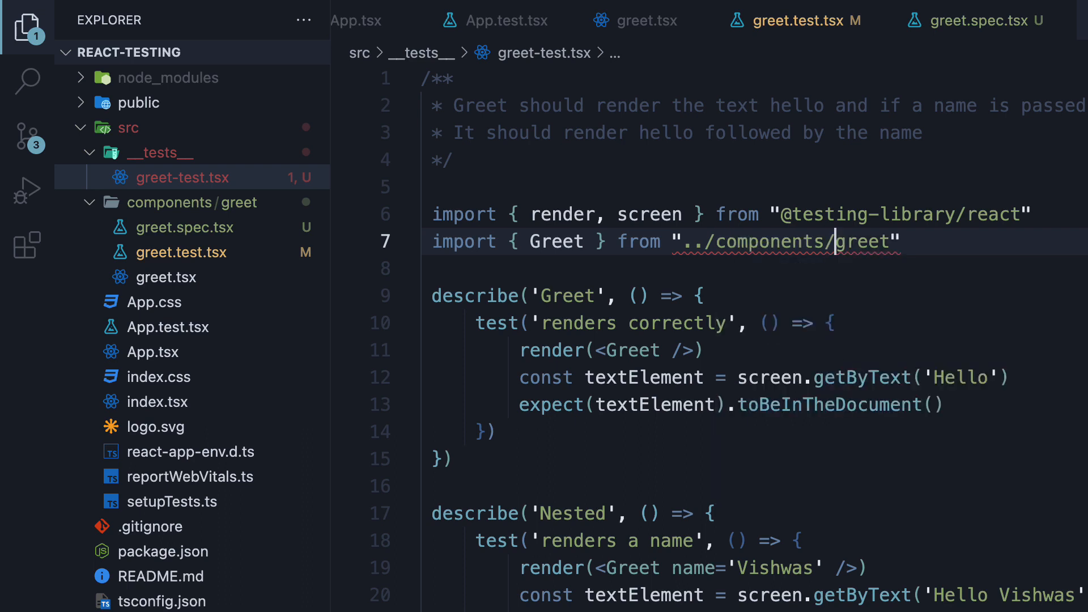
{"action": "type", "text": "/greet"}
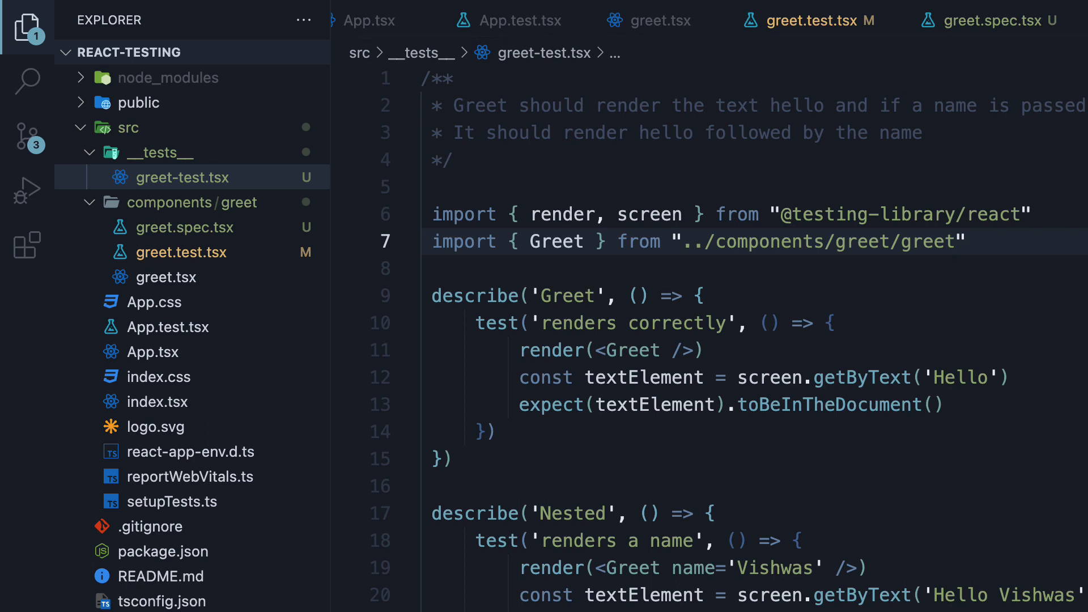
{"action": "left_click", "coordinate": [954, 242]}
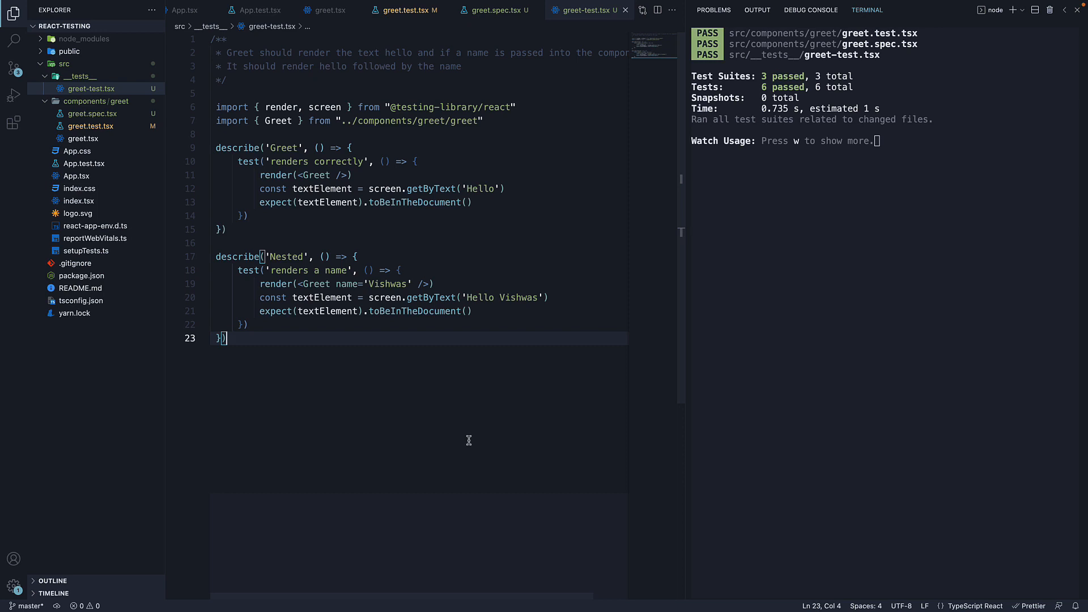
{"action": "mouse_move", "coordinate": [468, 435]}
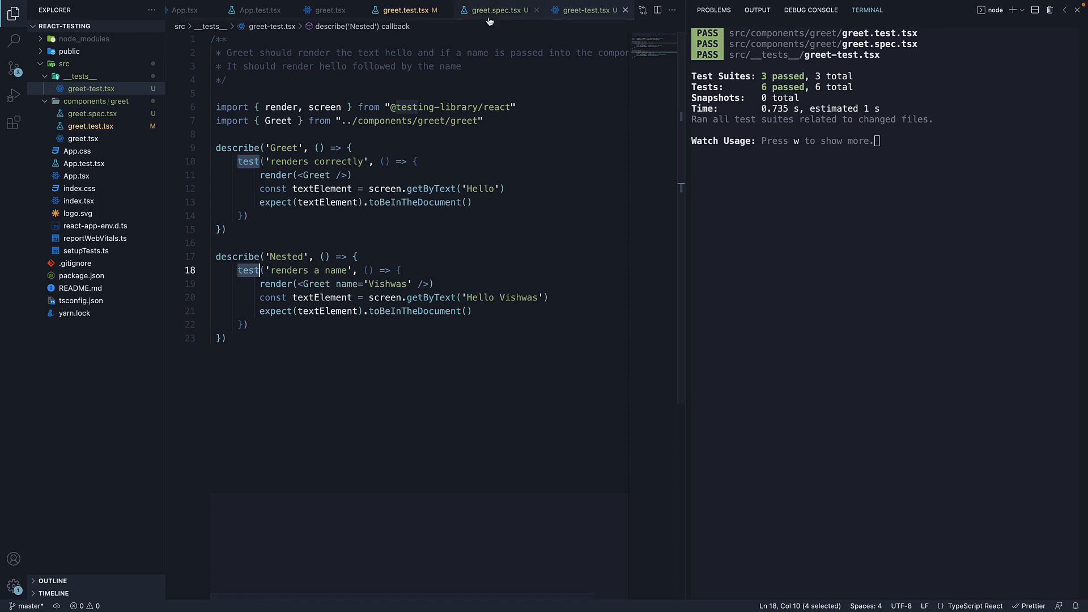
- Rename both test calls in greet.spec.tsx to it, trying xit/fit and reverting to it
{"action": "left_click", "coordinate": [493, 10]}
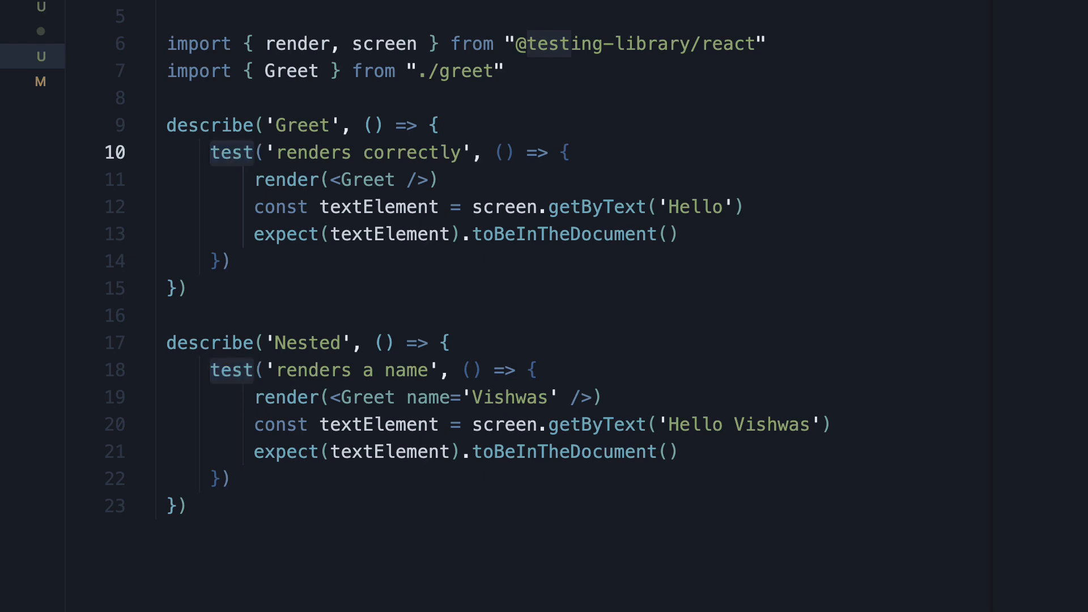
{"action": "type", "text": "it"}
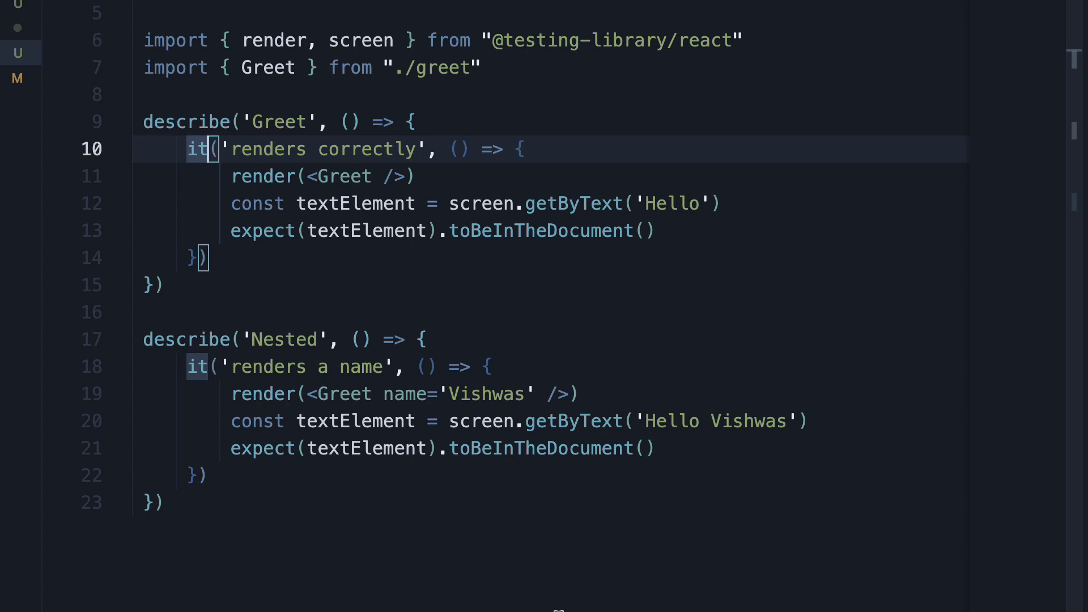
{"action": "type", "text": "f"}
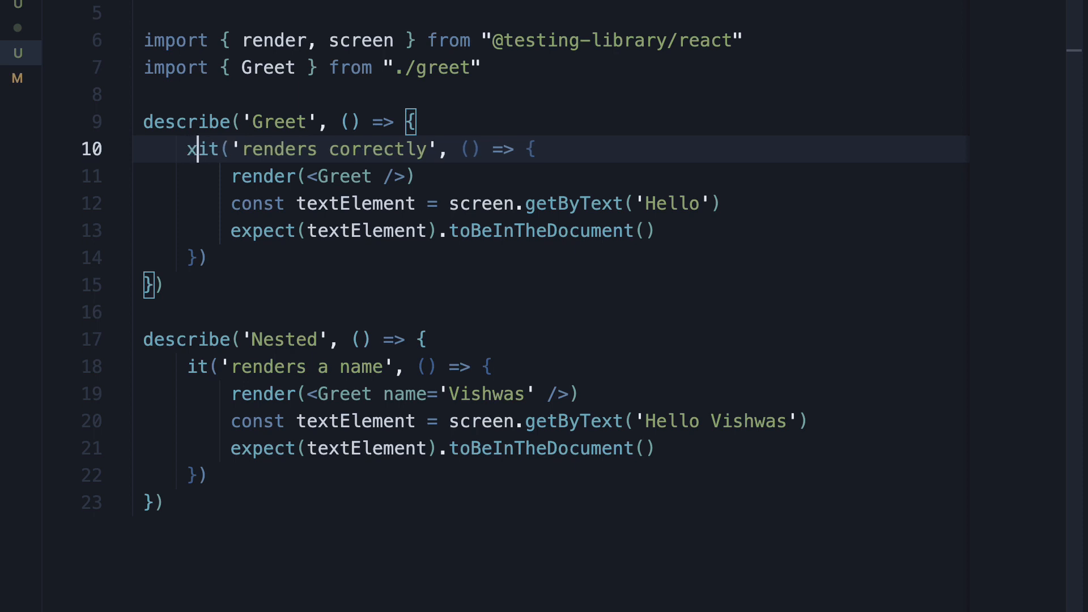
{"action": "key", "text": "Backspace"}
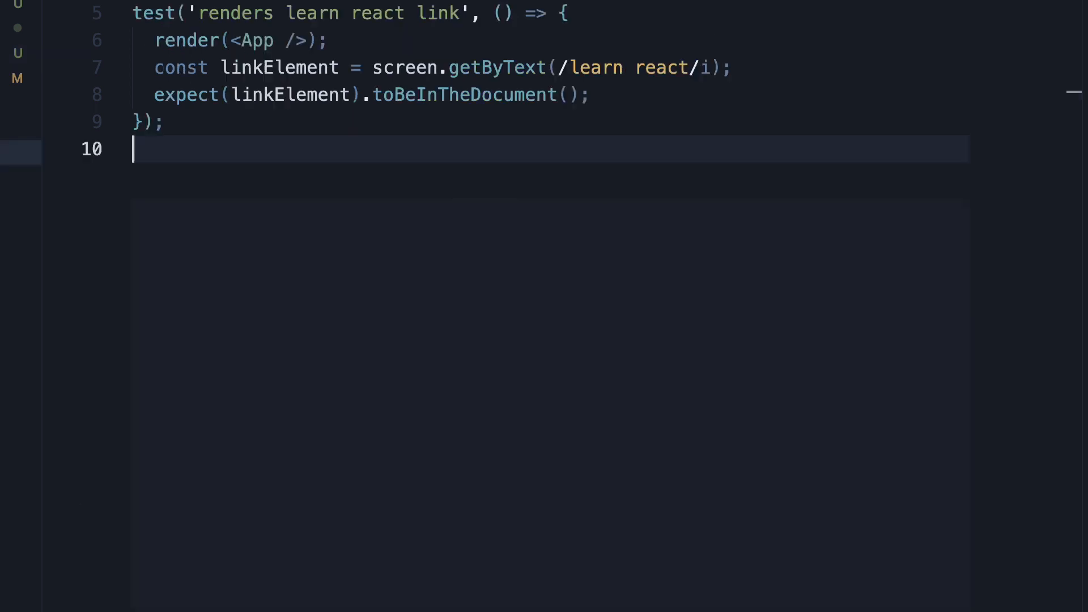
{"action": "mouse_move", "coordinate": [418, 185]}
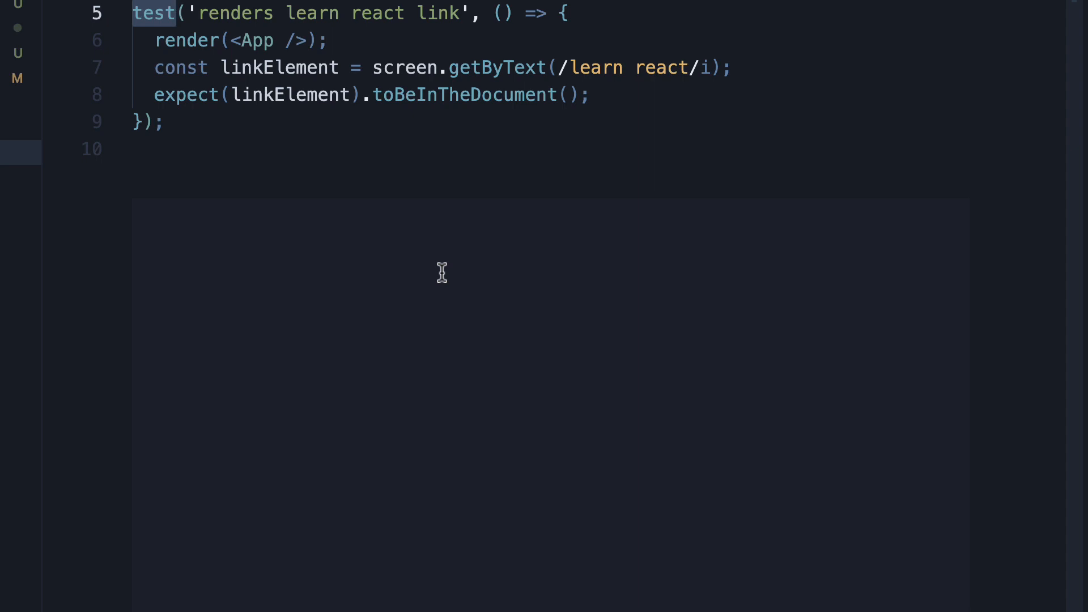
{"action": "left_click", "coordinate": [175, 13]}
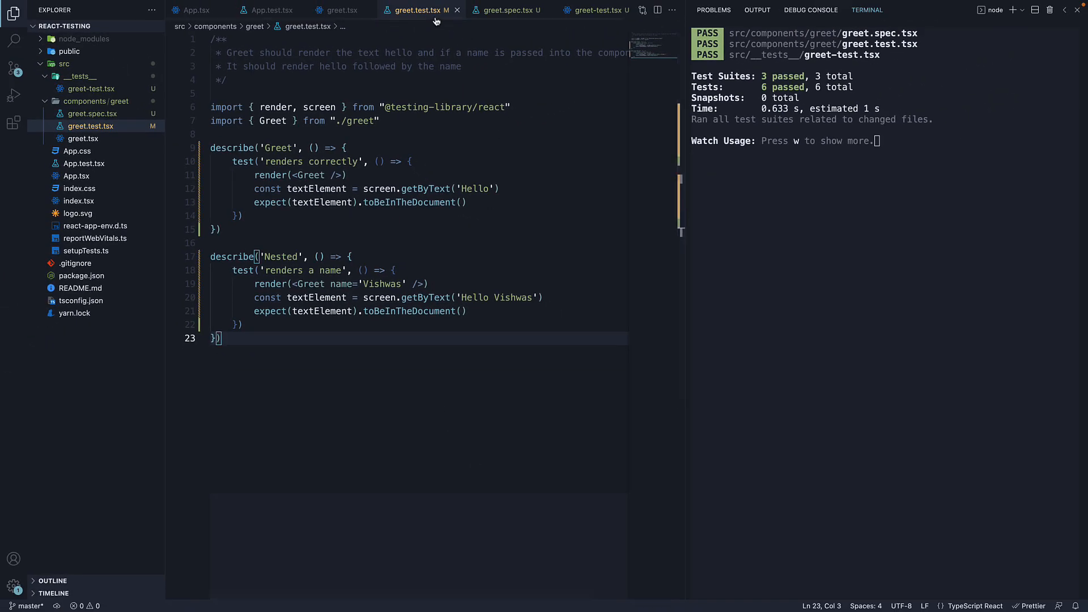
- Switch to greet.spec.tsx to show its it-based Greet tests
{"action": "left_click", "coordinate": [500, 10]}
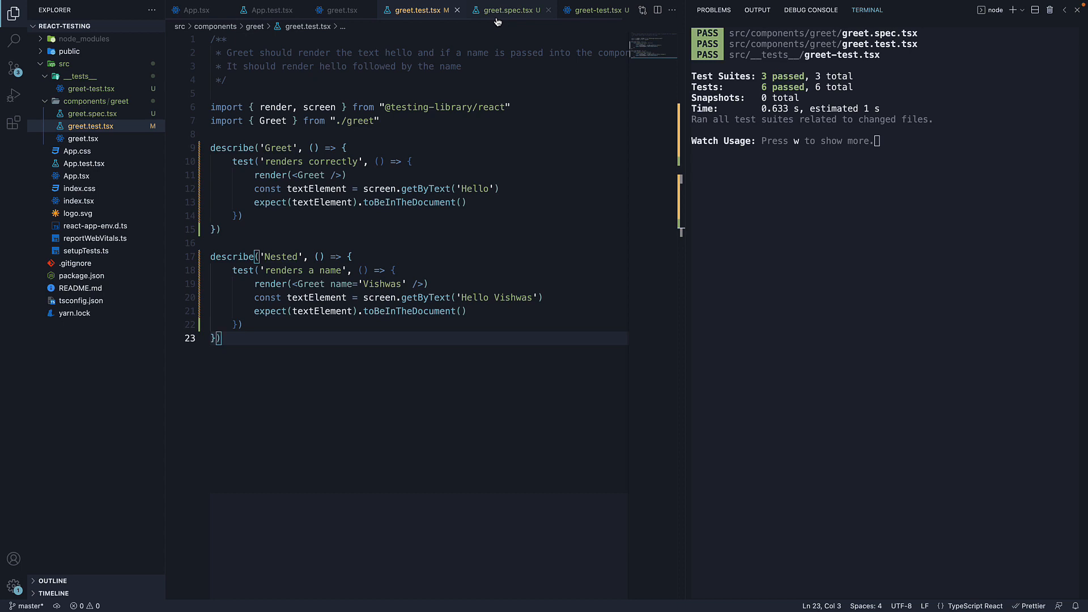
{"action": "mouse_move", "coordinate": [507, 10]}
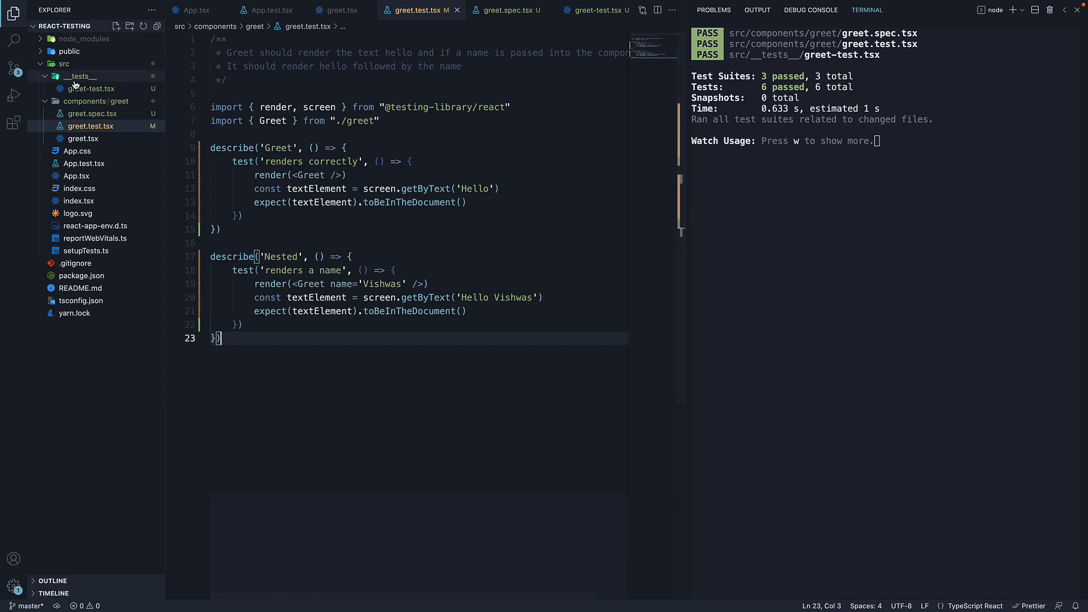
{"action": "mouse_move", "coordinate": [80, 76]}
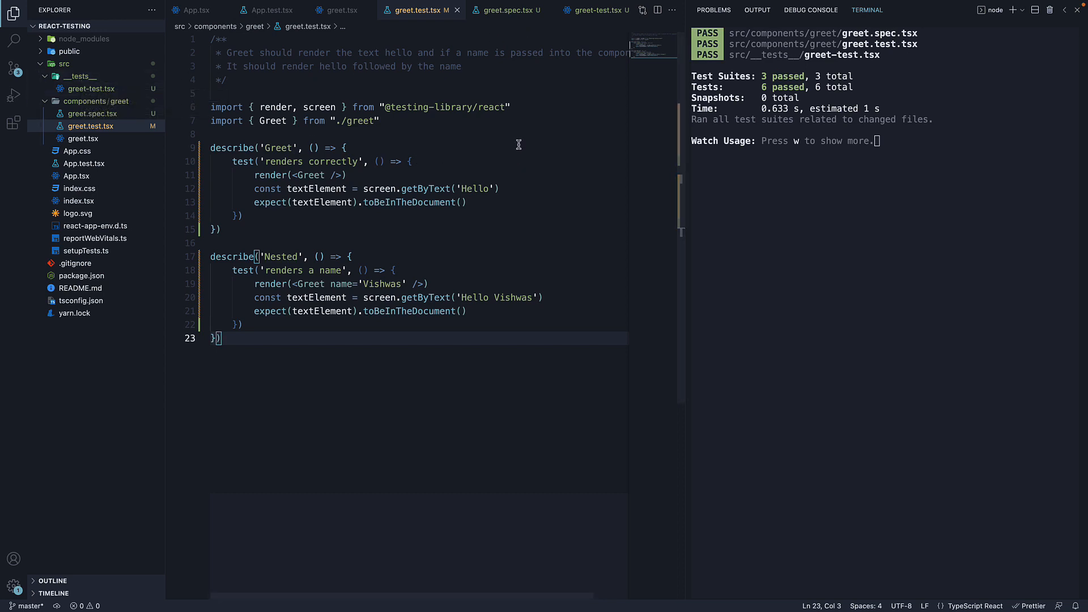
{"action": "left_click", "coordinate": [505, 10]}
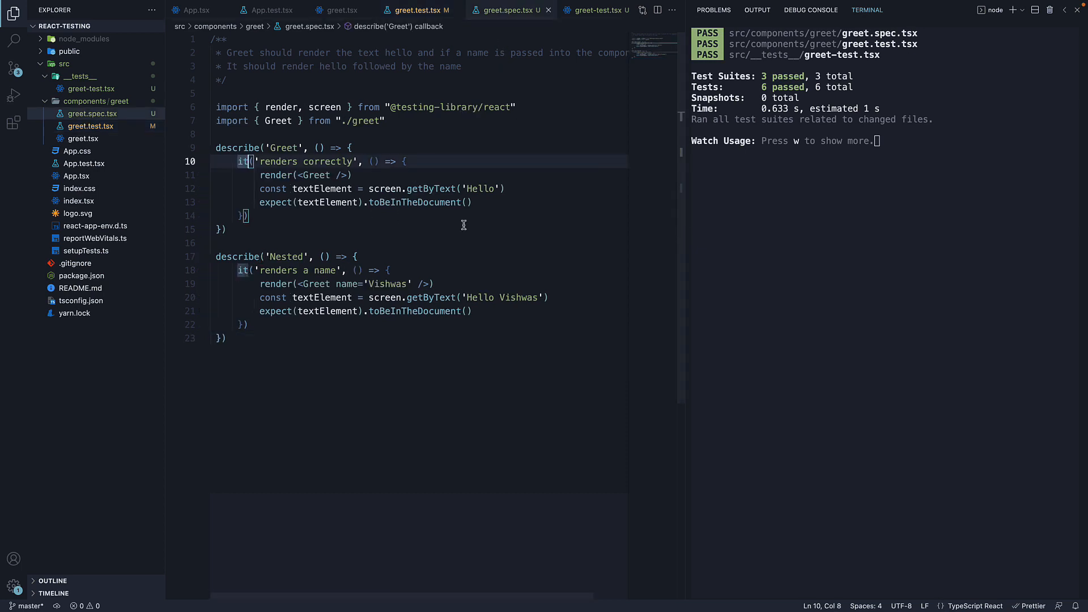
{"action": "mouse_move", "coordinate": [545, 210]}
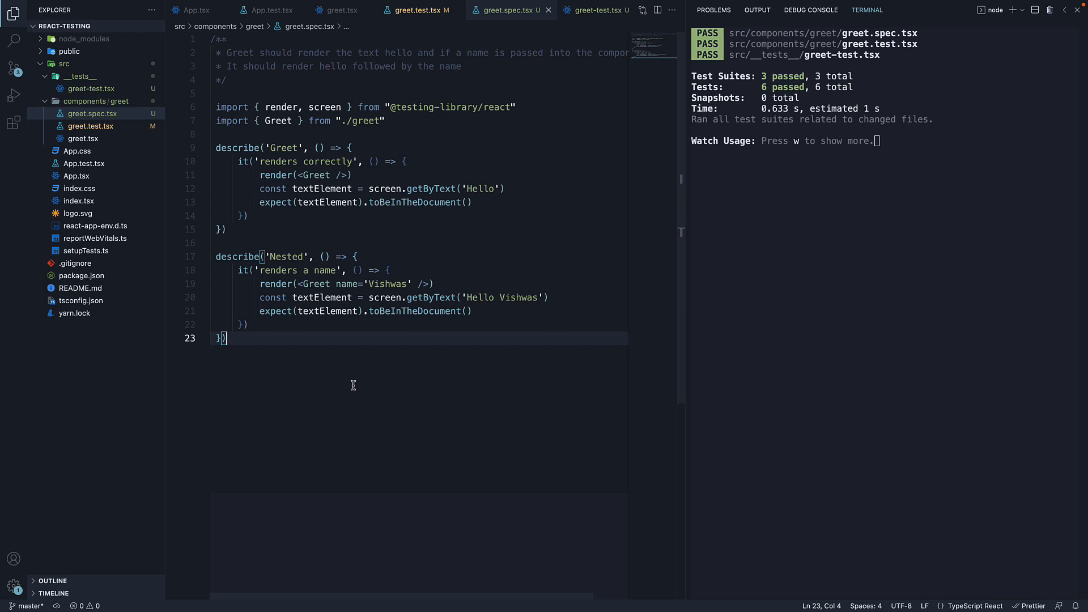
- Delete greet.spec.tsx from the Explorer, leaving two passing suites
{"action": "right_click", "coordinate": [90, 113]}
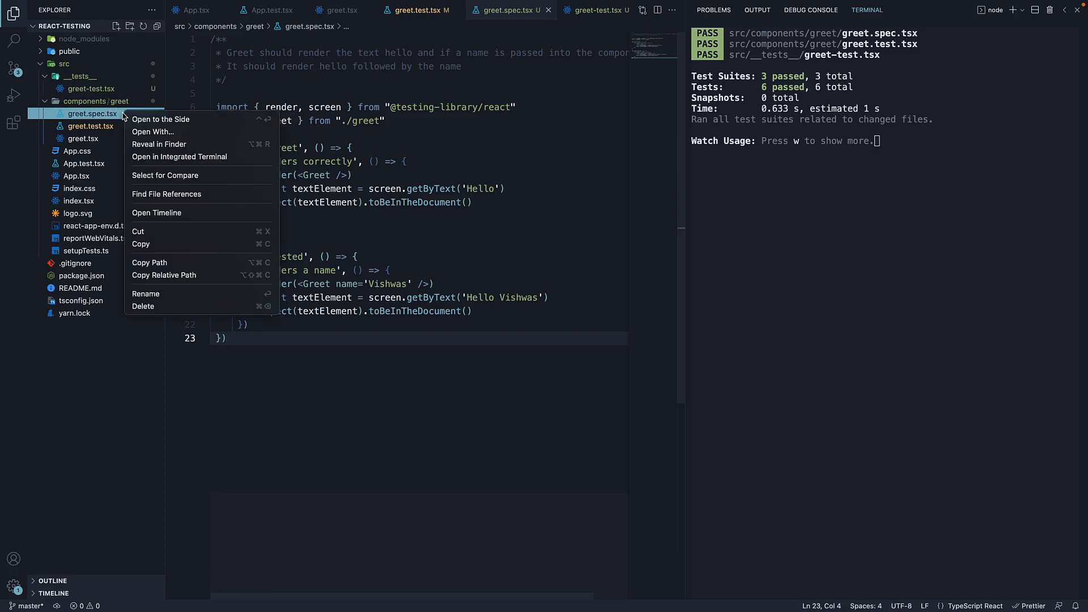
{"action": "left_click", "coordinate": [144, 306]}
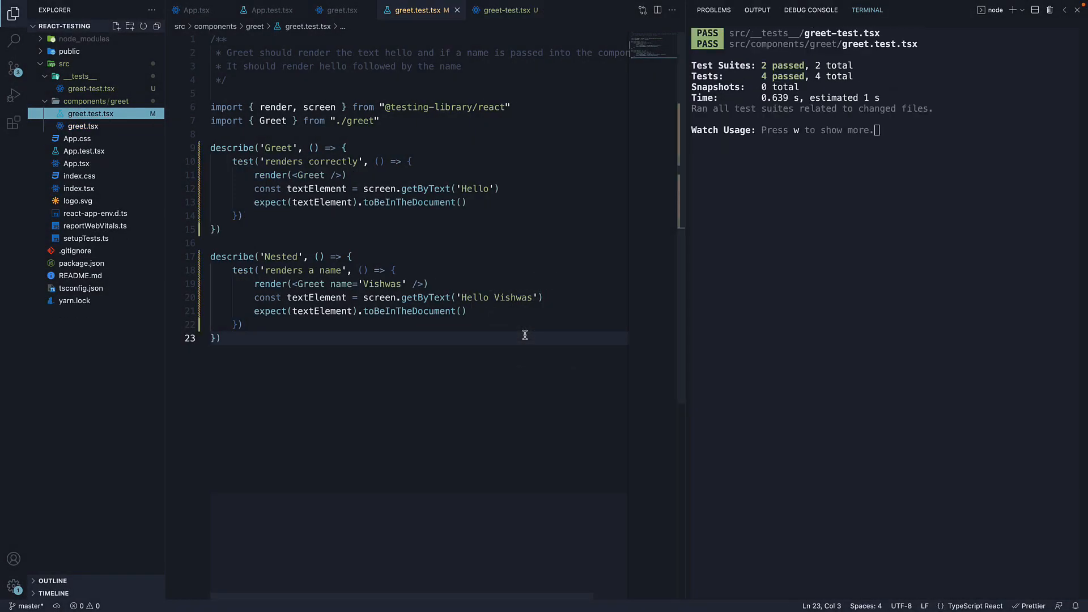